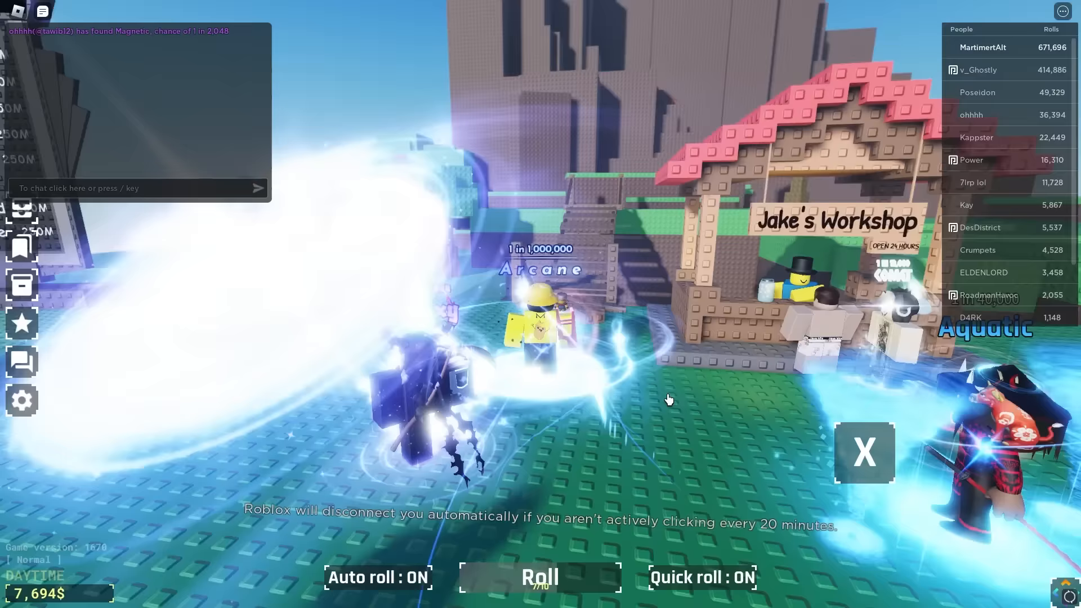
# - Walk the avatar from Jake's Workshop to the base of the tall dark building at night
pyautogui.click(540, 577)
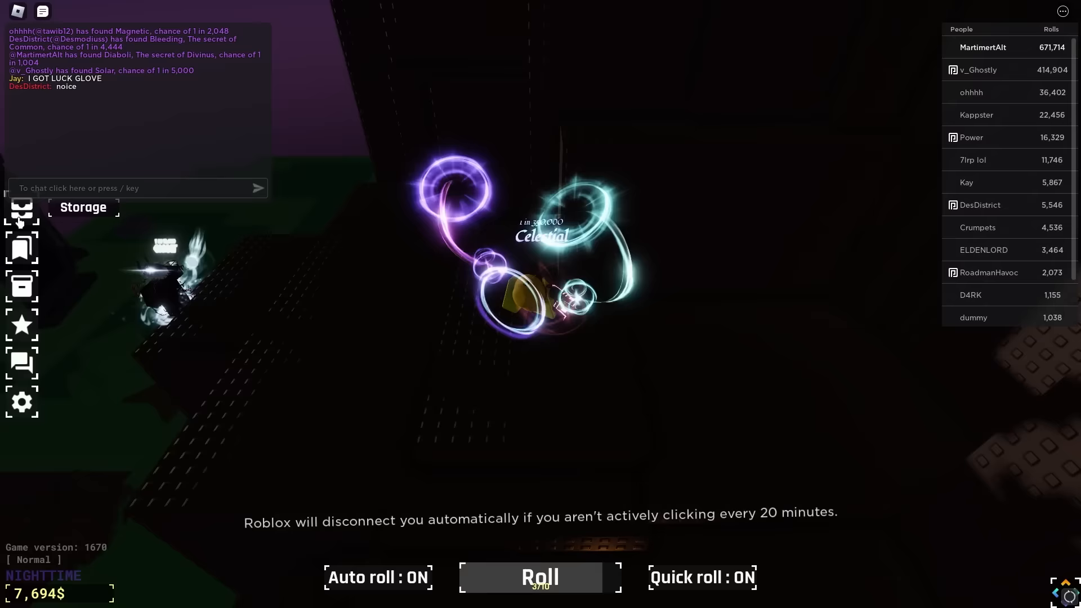
# - Jump and climb the dark building until the avatar is high above the grass
pyautogui.click(540, 577)
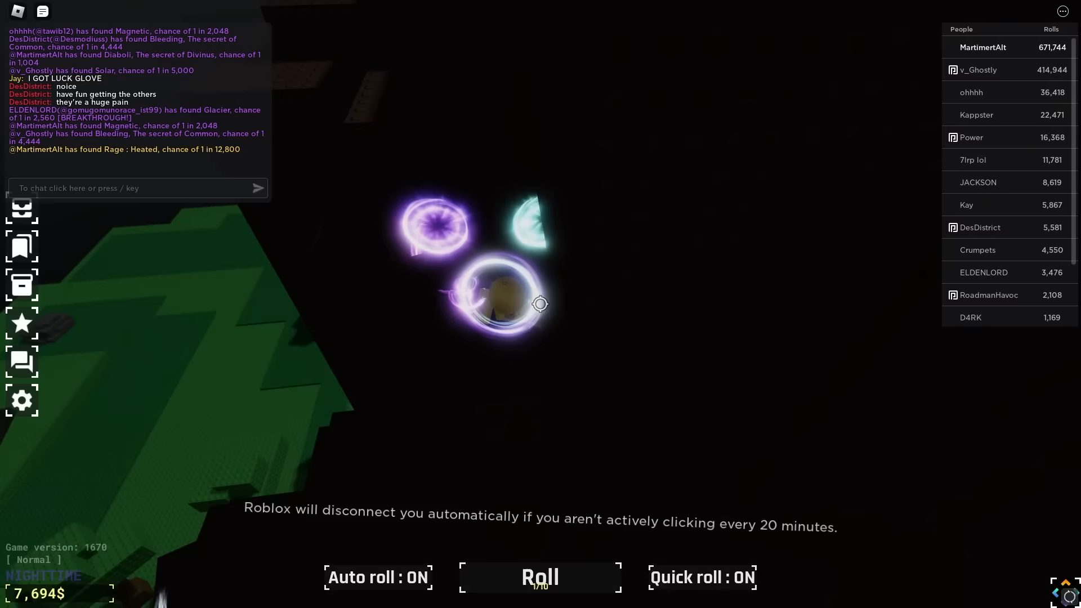
pyautogui.click(539, 577)
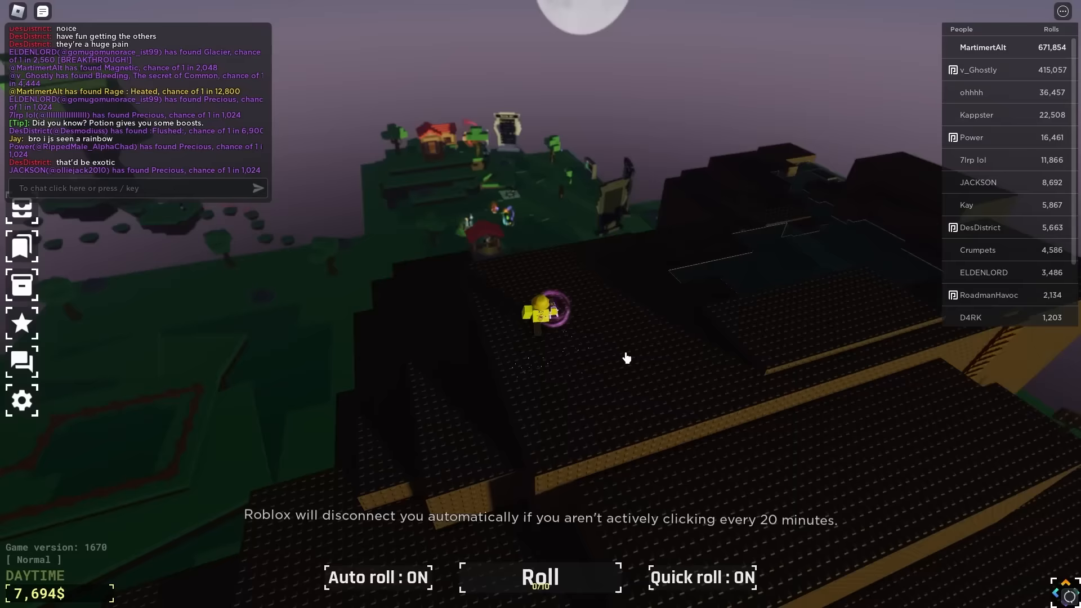
# - Jump up the grey block steps to stand beside the other player on the summit
pyautogui.click(540, 578)
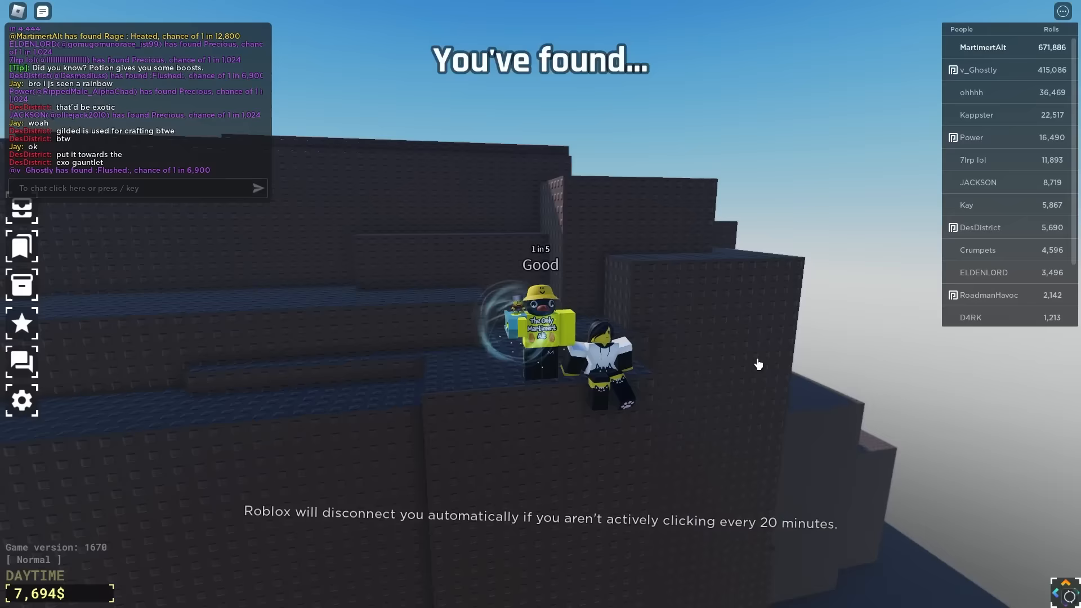
# - Reach the hidden outlined top platform and orbit the camera to show the Celestial aura
pyautogui.click(21, 208)
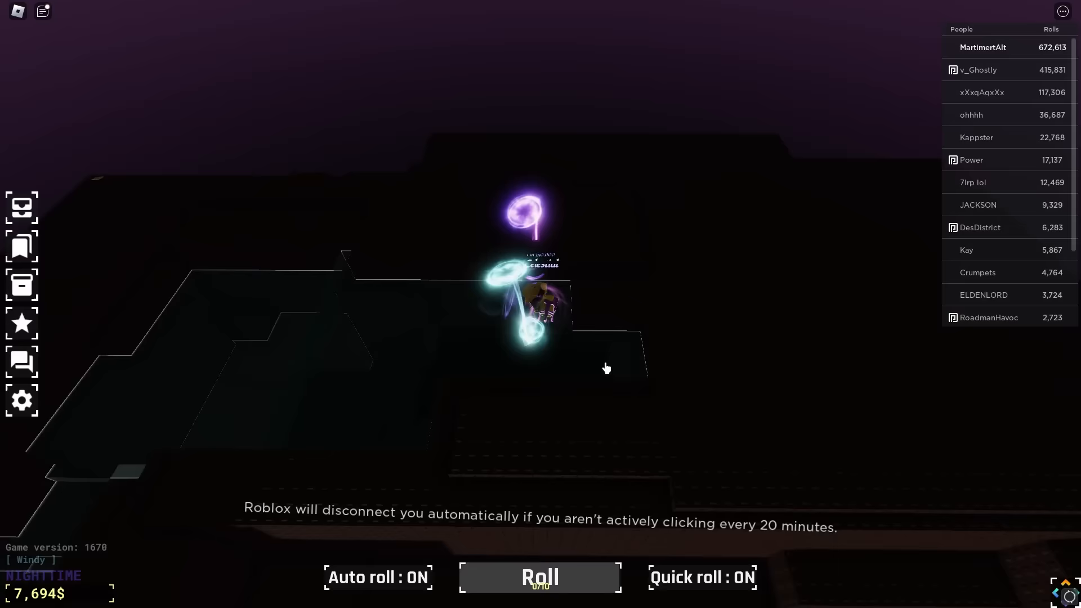
pyautogui.click(540, 577)
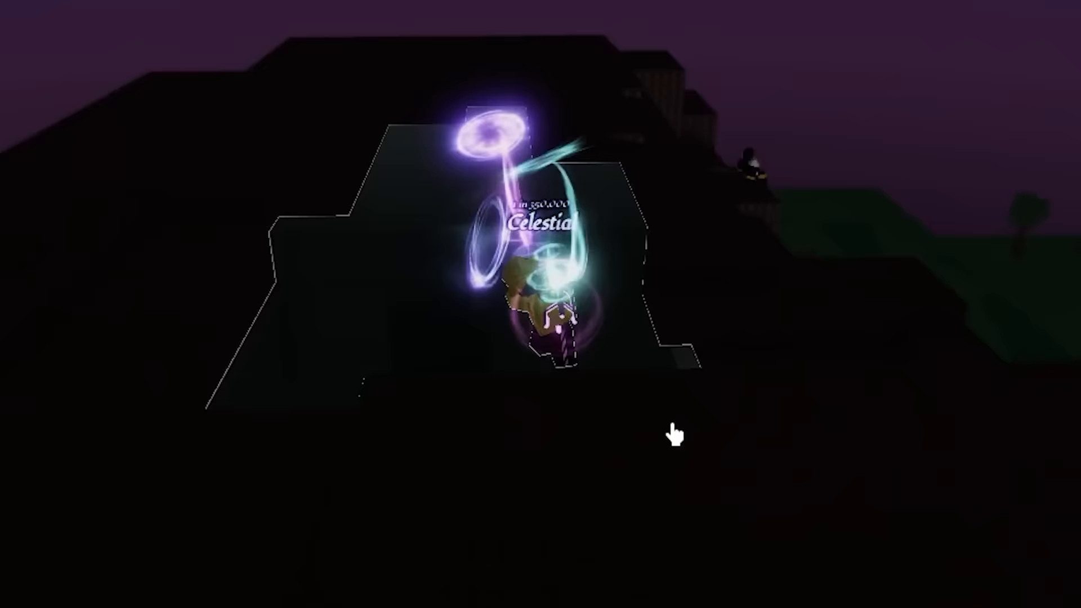